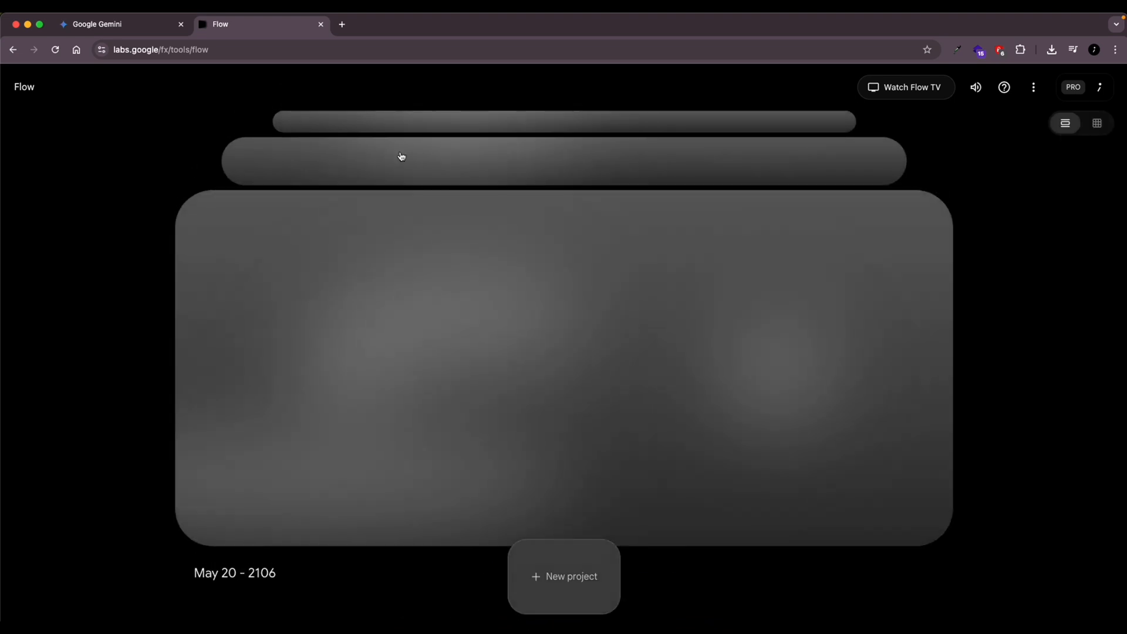
Start a new project in Text to Video mode and check the remaining AI credits.
left_click(563, 576)
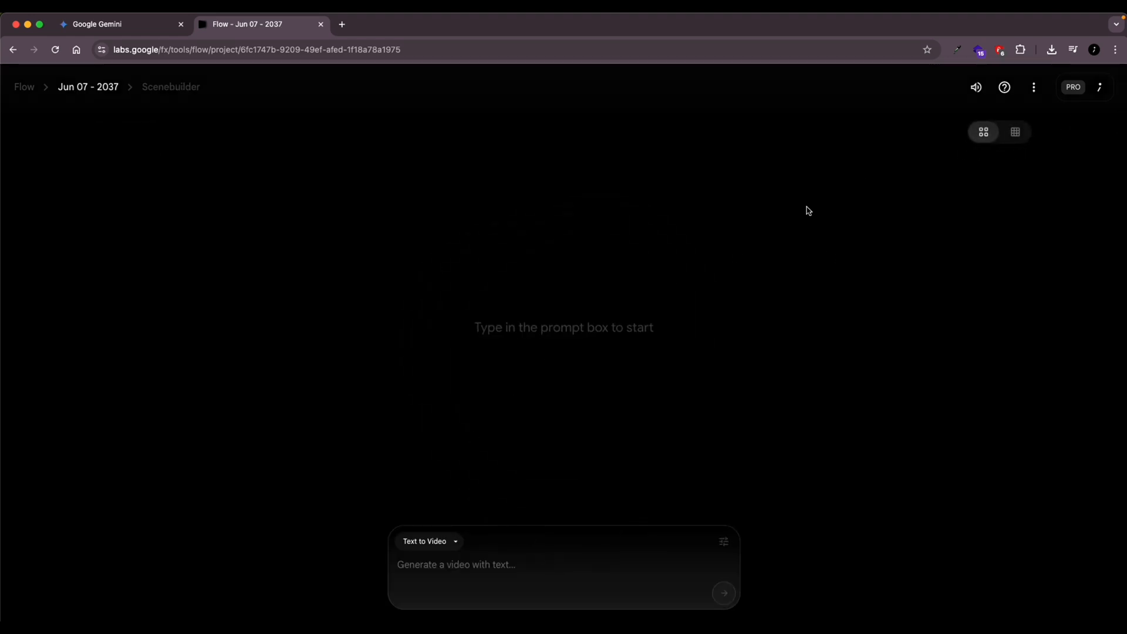
left_click(429, 541)
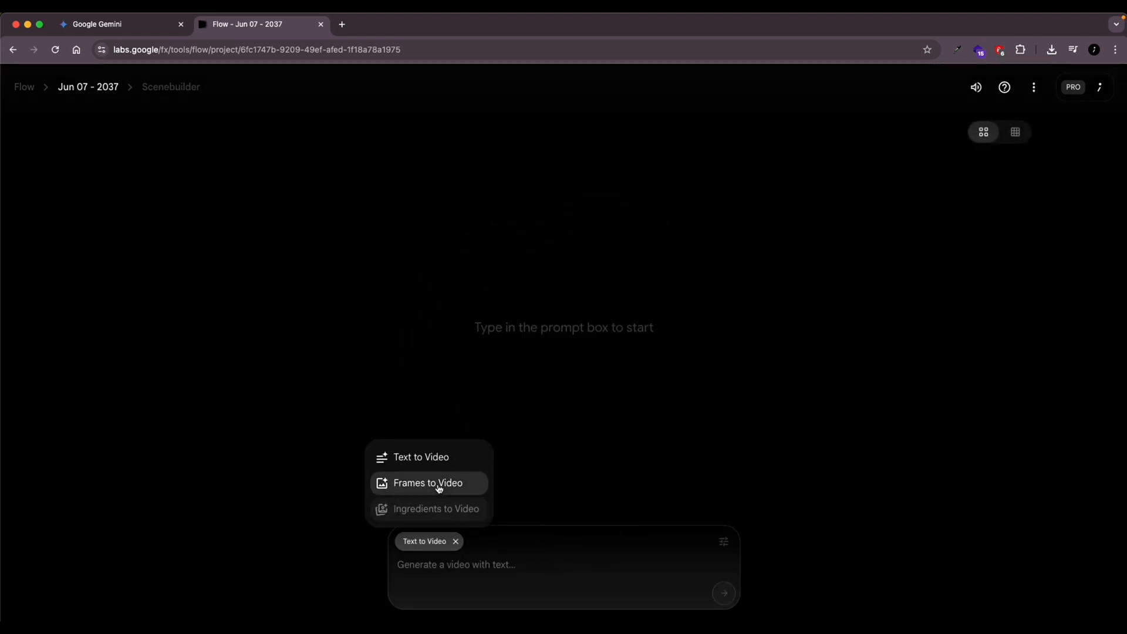
mouse_move(421, 457)
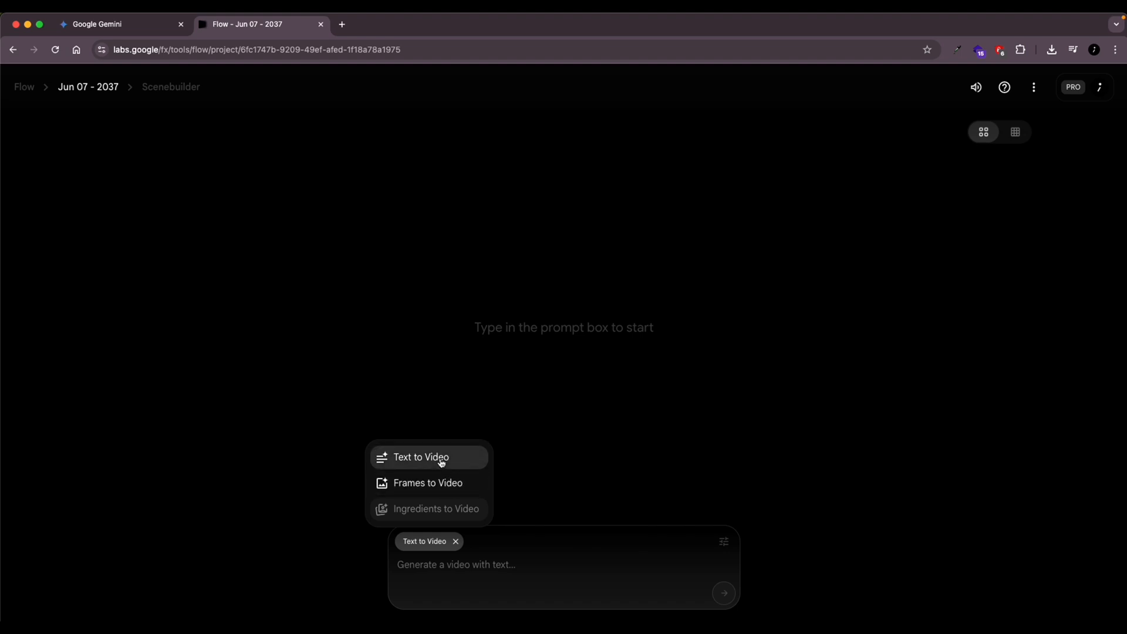
left_click(421, 458)
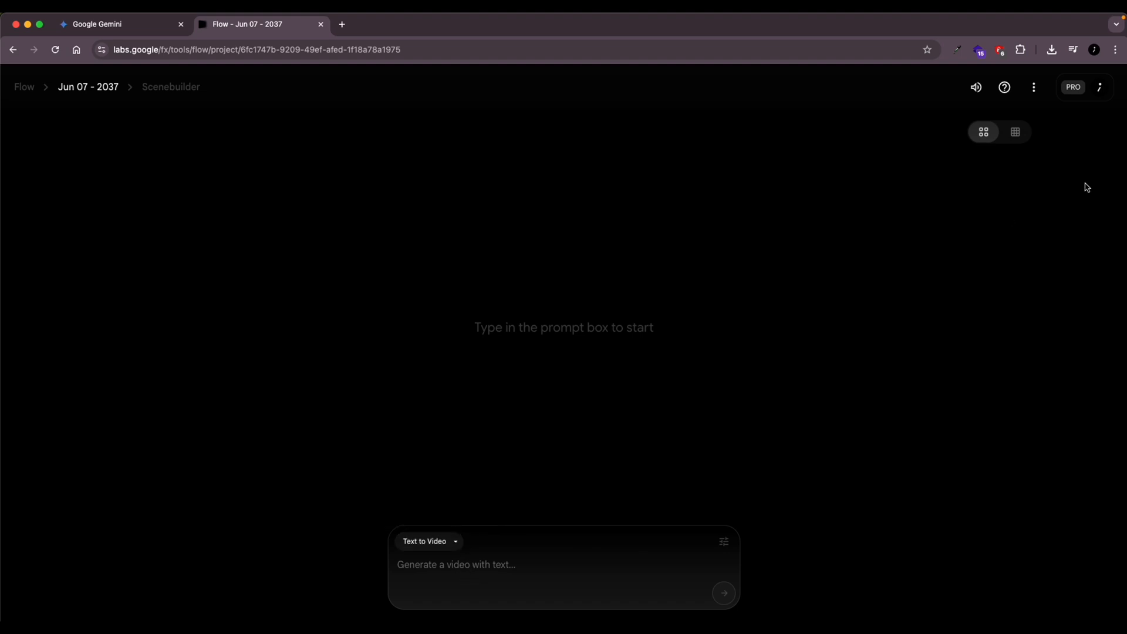
left_click(1099, 87)
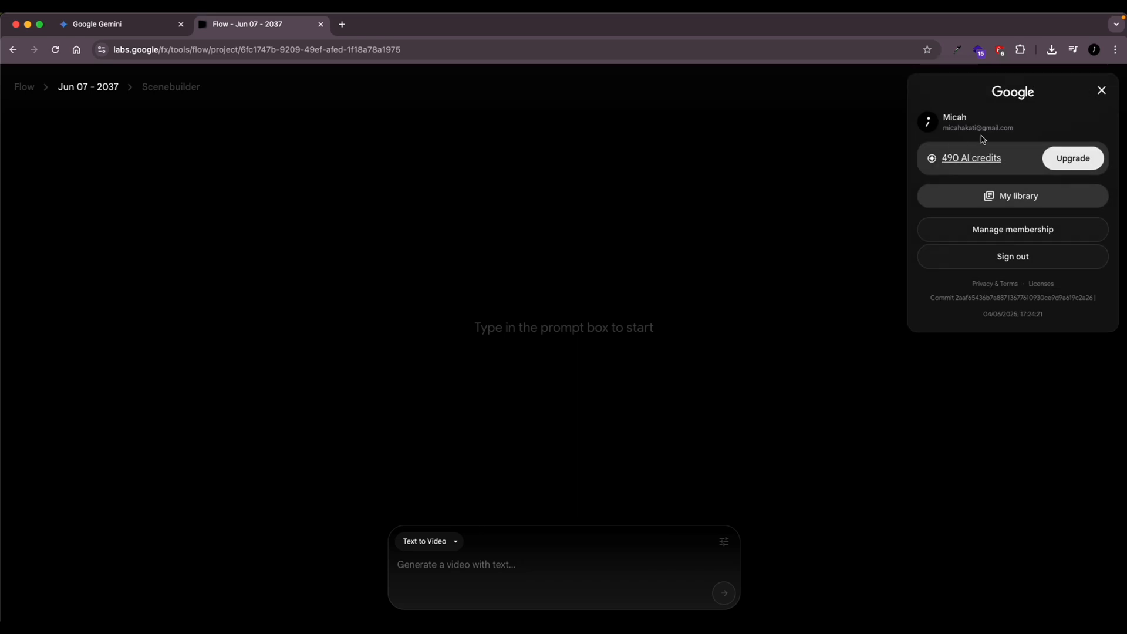
mouse_move(970, 158)
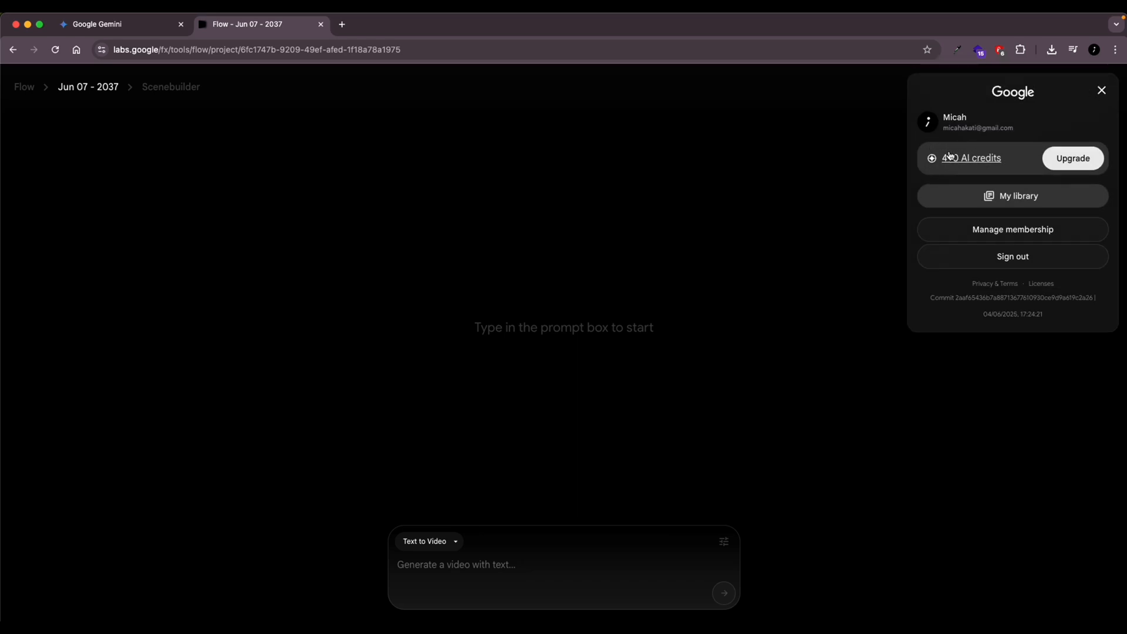
left_click(1100, 89)
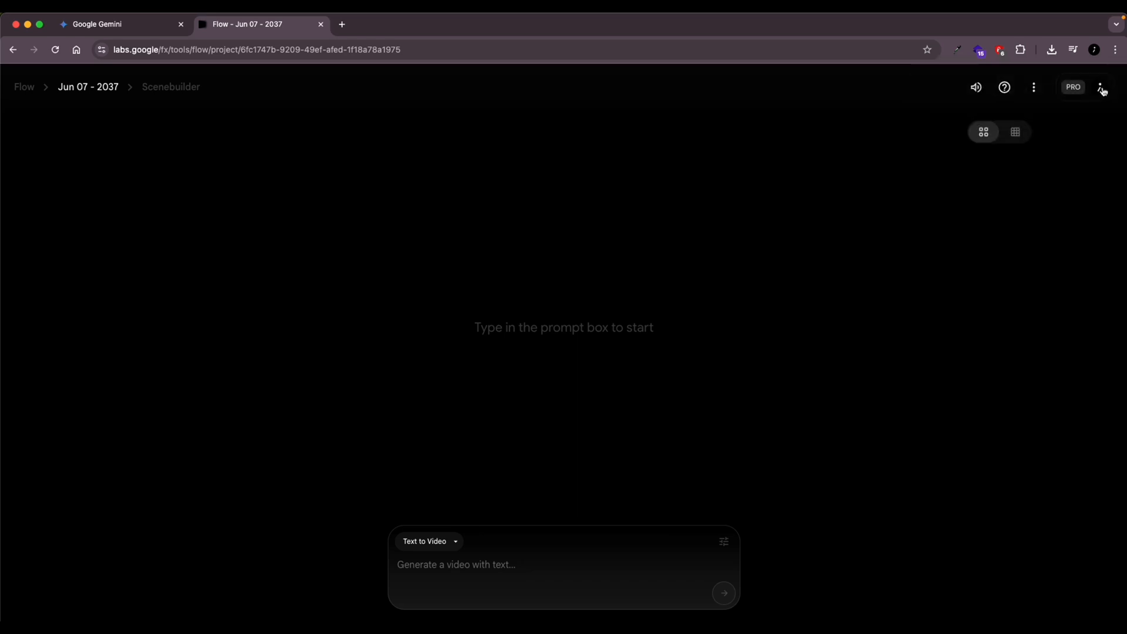
mouse_move(436, 571)
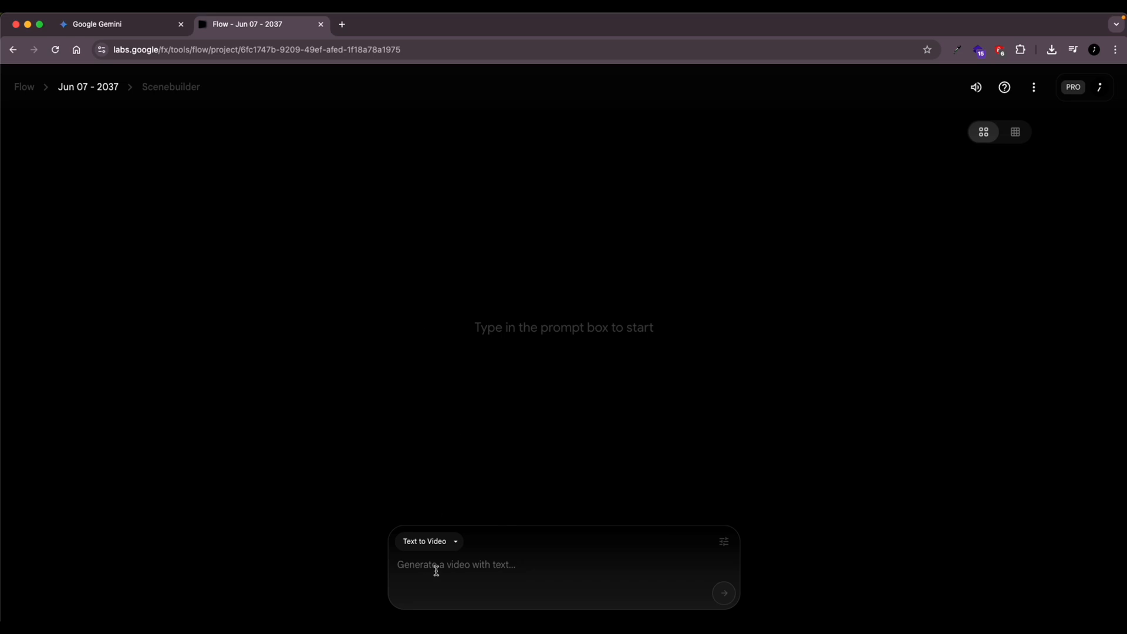
mouse_move(73, 90)
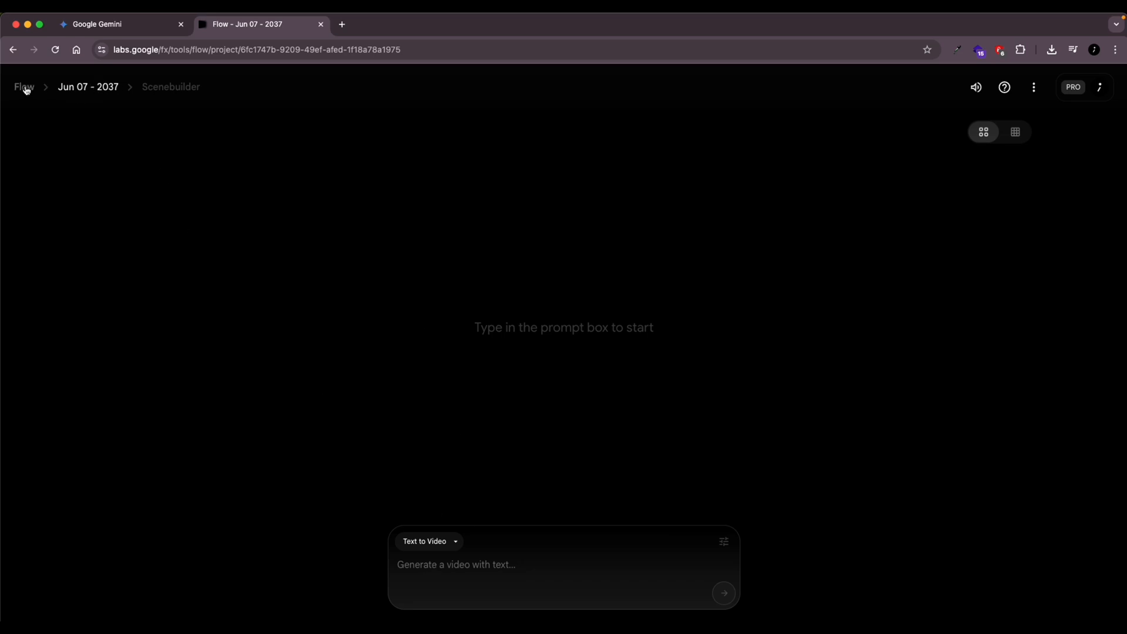
mouse_move(346, 522)
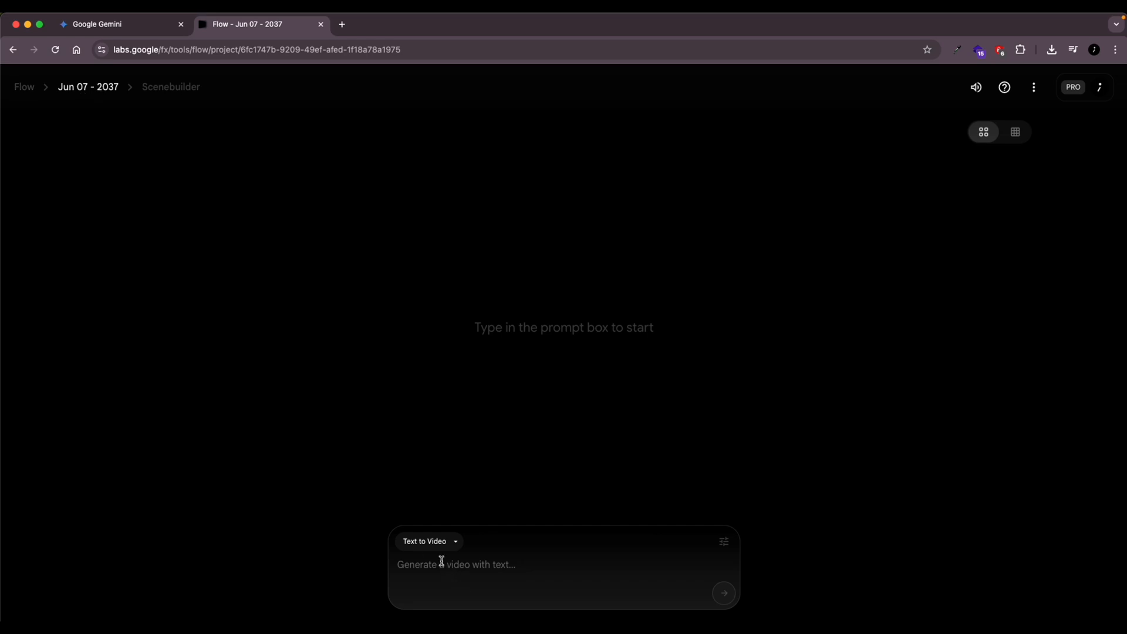
Write a prompt of an influencer blogging in a Ghanaian neighbourhood during its first snowfall.
left_click(457, 564)
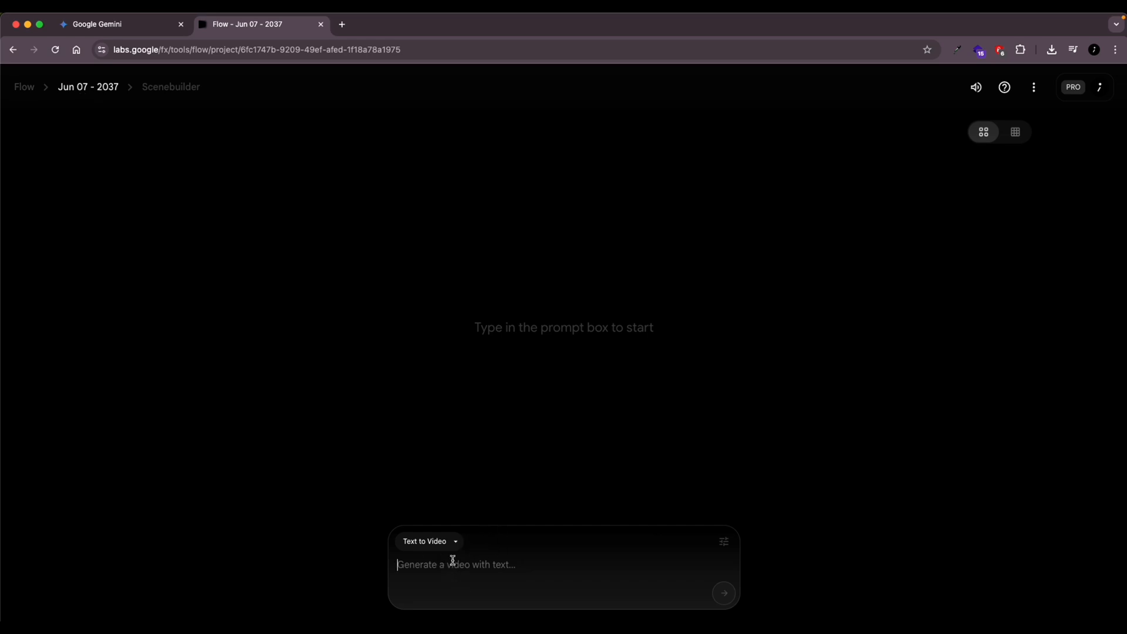
type("an influencer blogging in a ghanaian neighbourhood where it is snowing for the first time ever says this: guys so thanks to AI, it is snowing in Ghana for the first time ever. let me show you how")
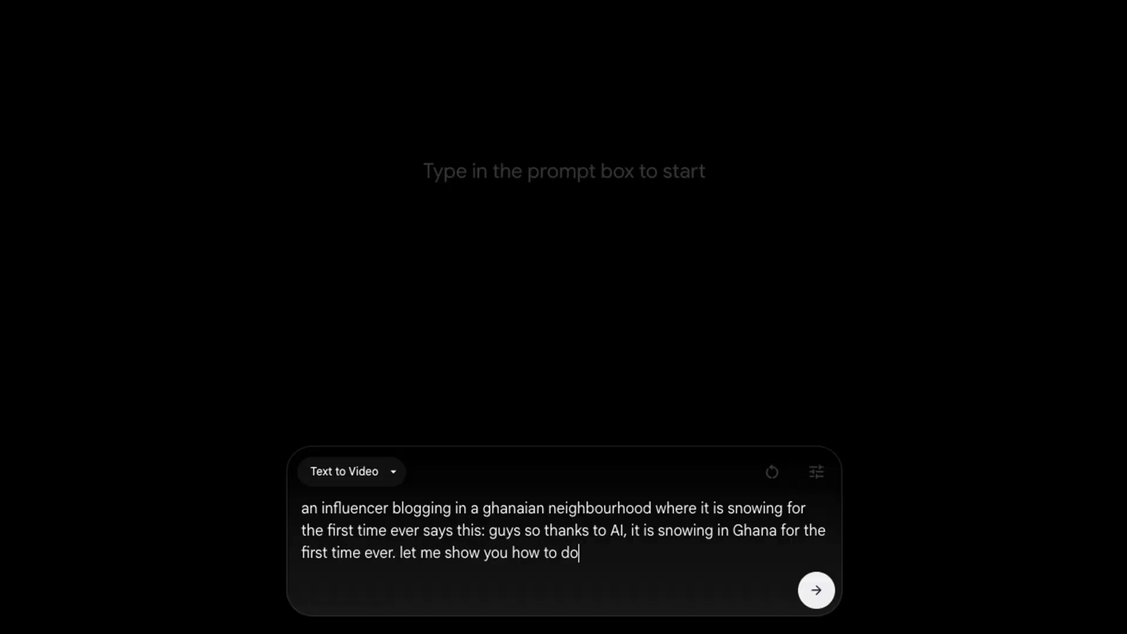
type("it w")
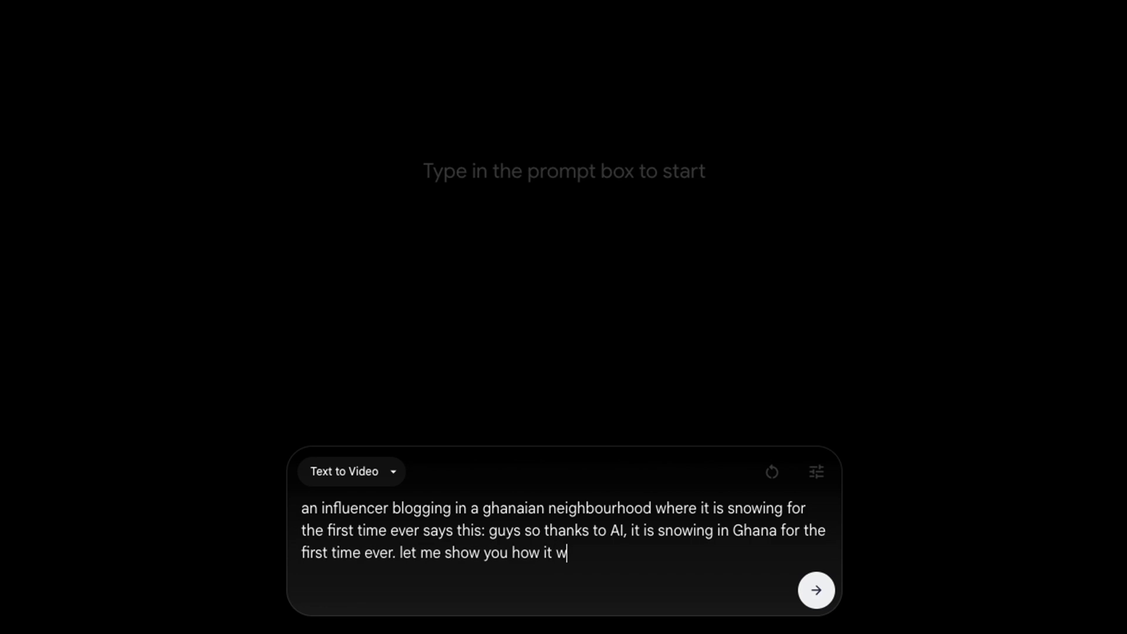
type("as done")
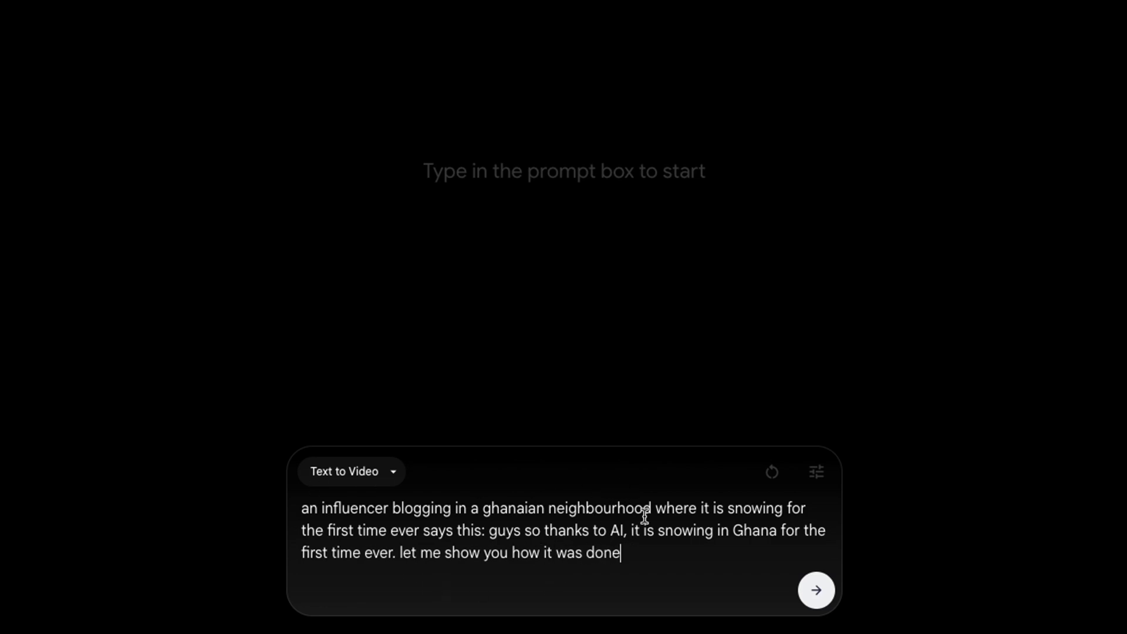
Set the generation model to Veo 3 - Quality.
left_click(814, 471)
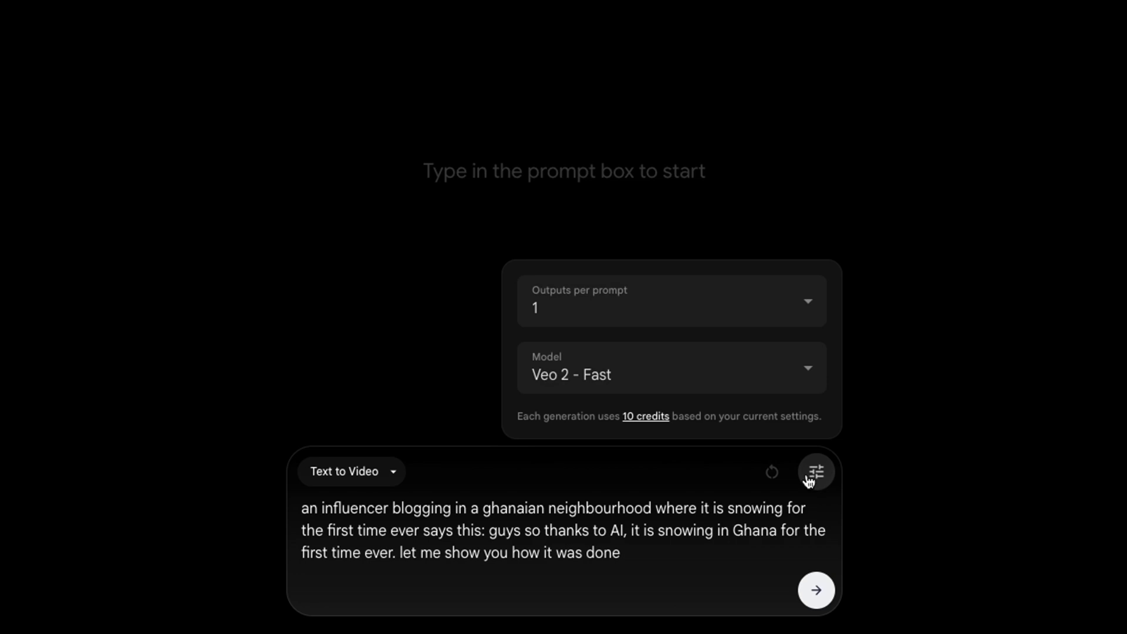
left_click(671, 366)
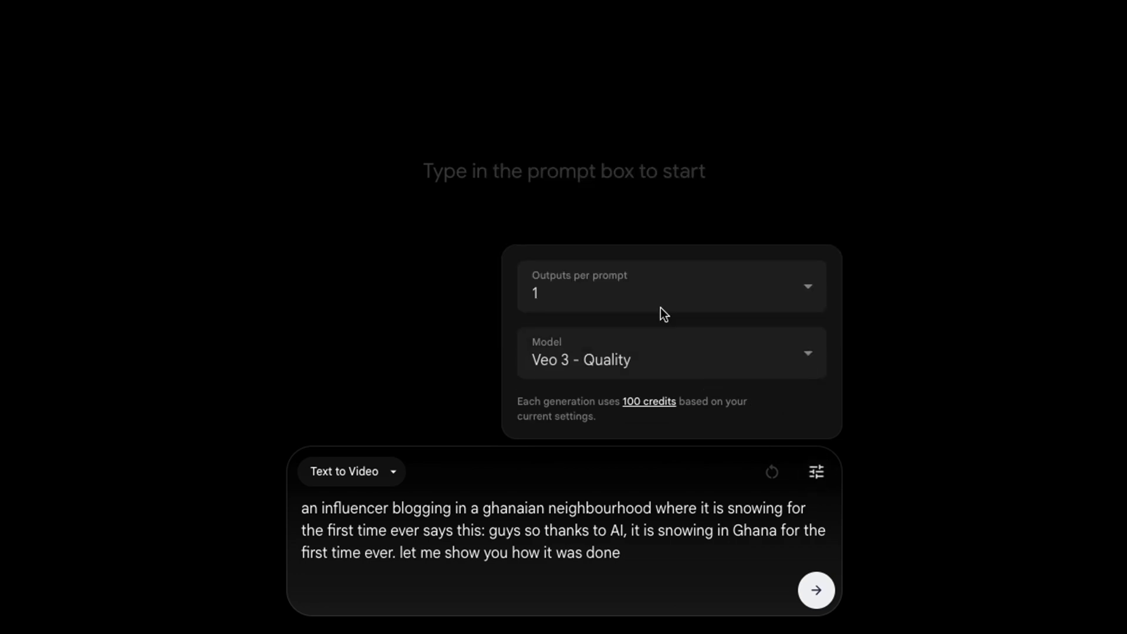
left_click(670, 352)
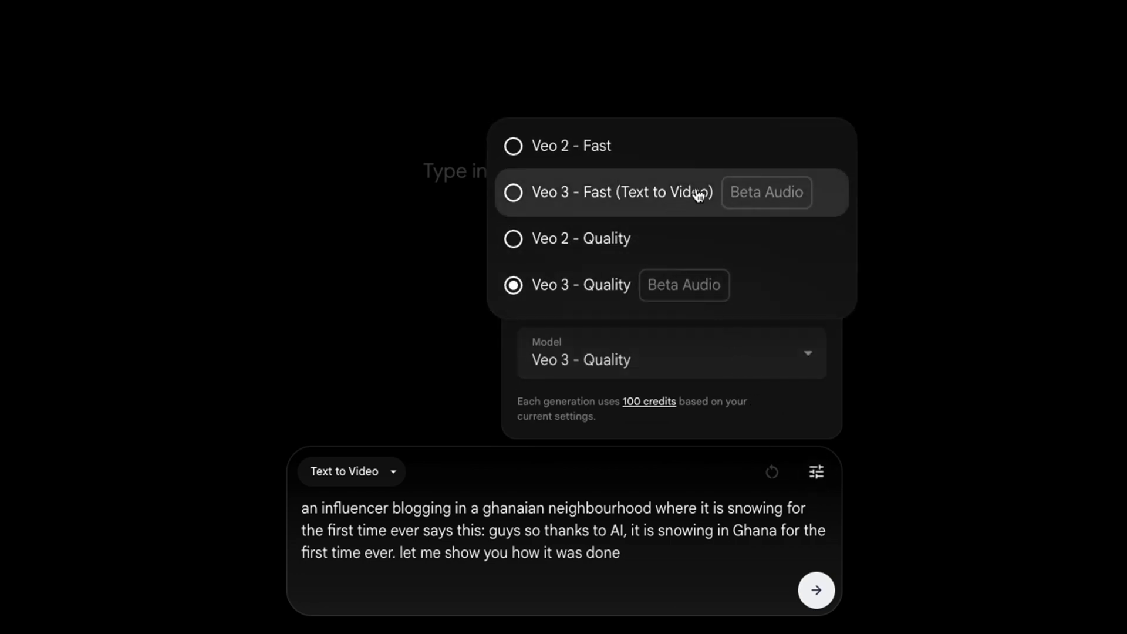
mouse_move(672, 203)
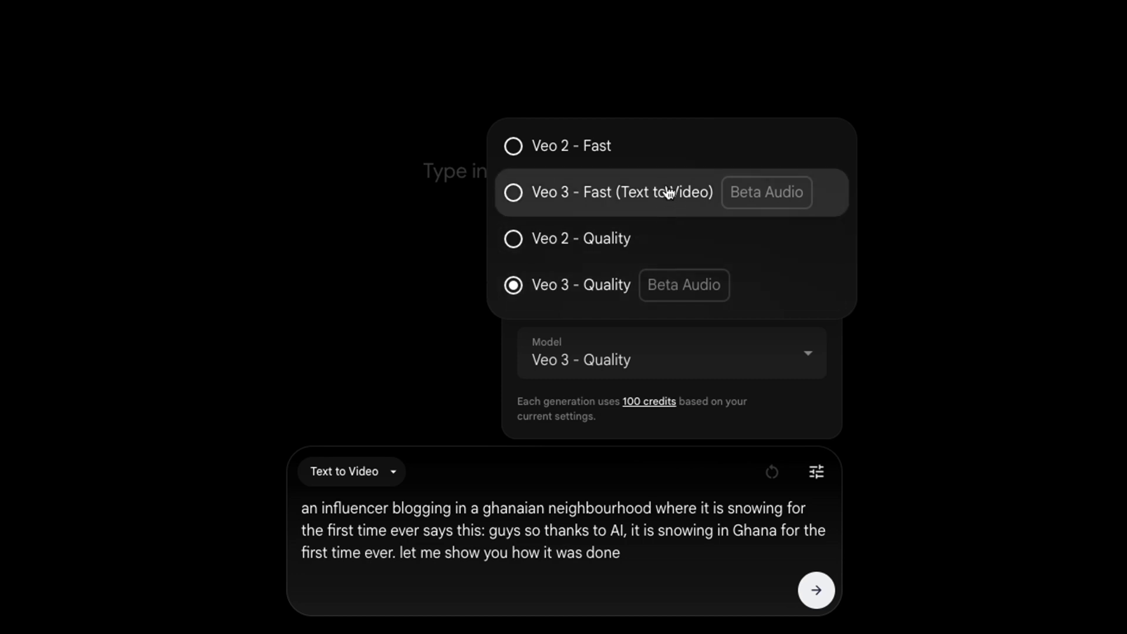
mouse_move(662, 285)
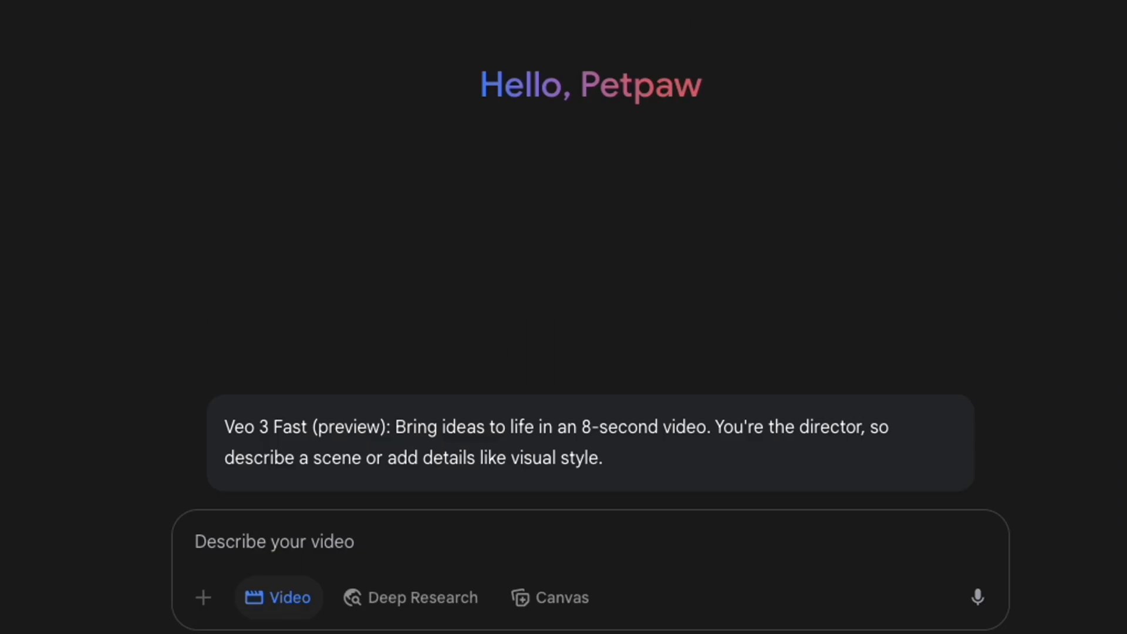
mouse_move(217, 541)
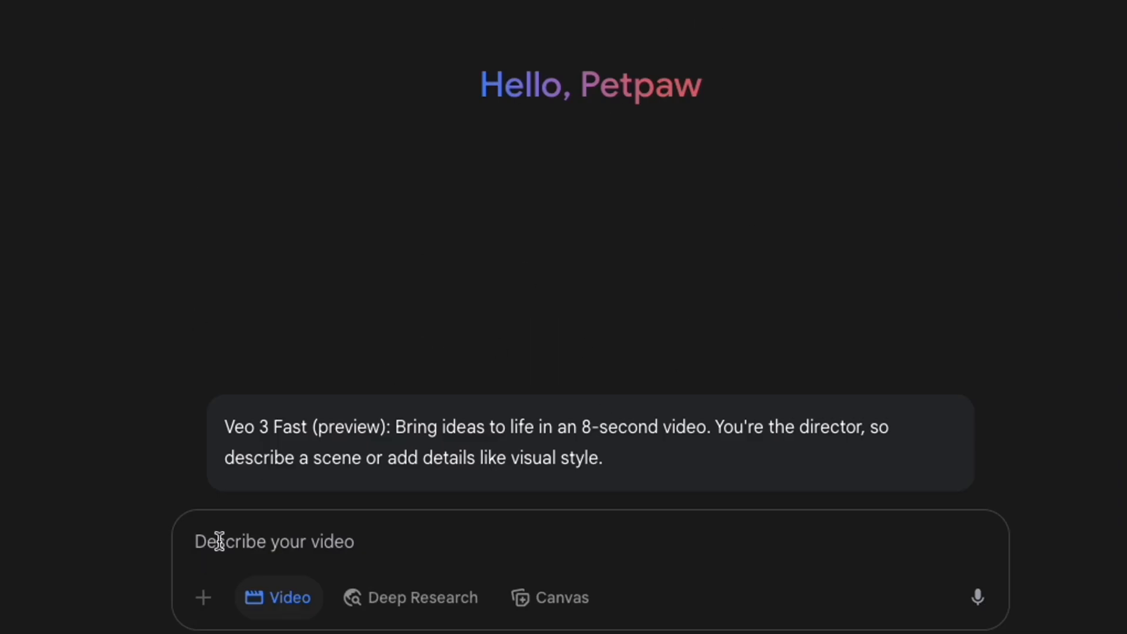
Generate the snowy-Ghana influencer video in Gemini, then return to the Flow tab.
type("an influencer blogging in a ghanaian neighbourhood where it is snowing for the first time ever says this: guys so thanks to AI, it is snowing in Ghana for the first time ever. let me show you how")
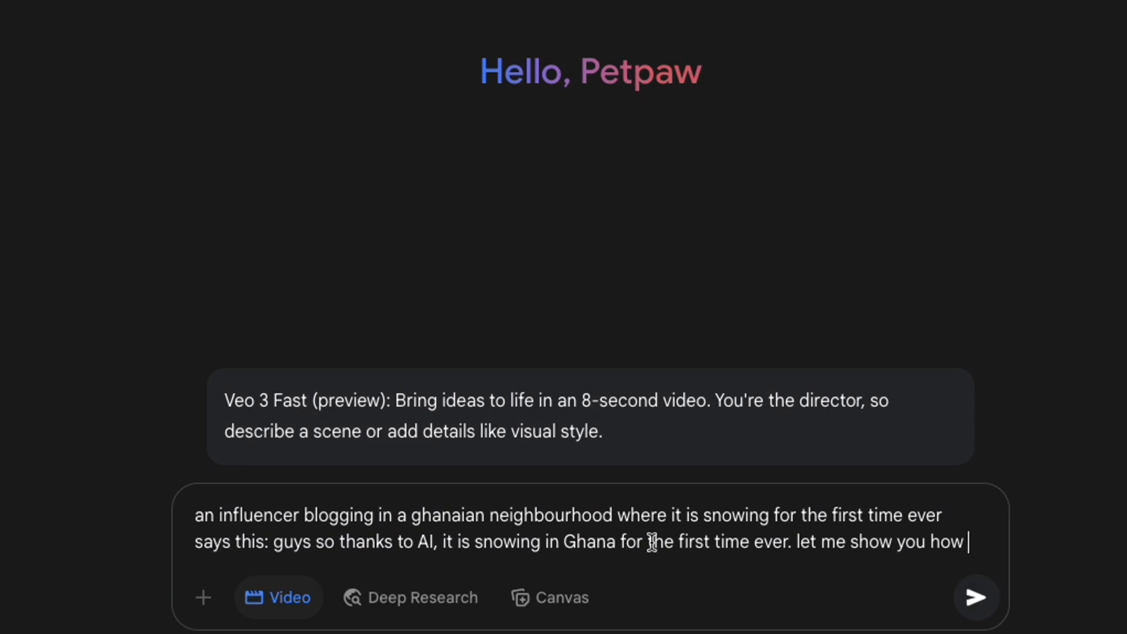
type("it was do")
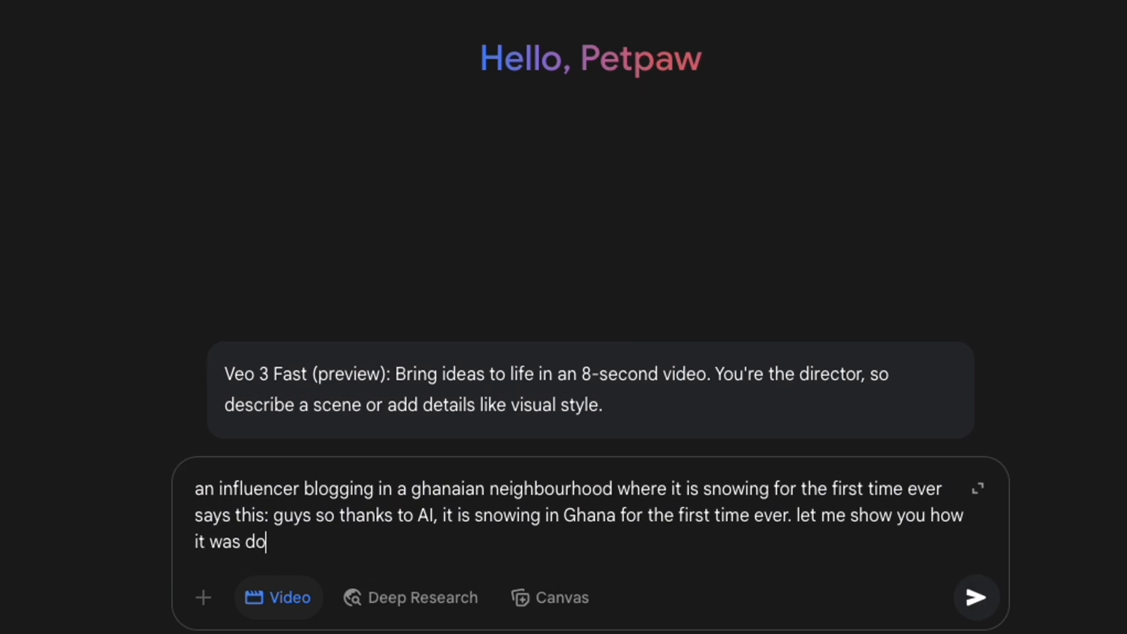
type("ne")
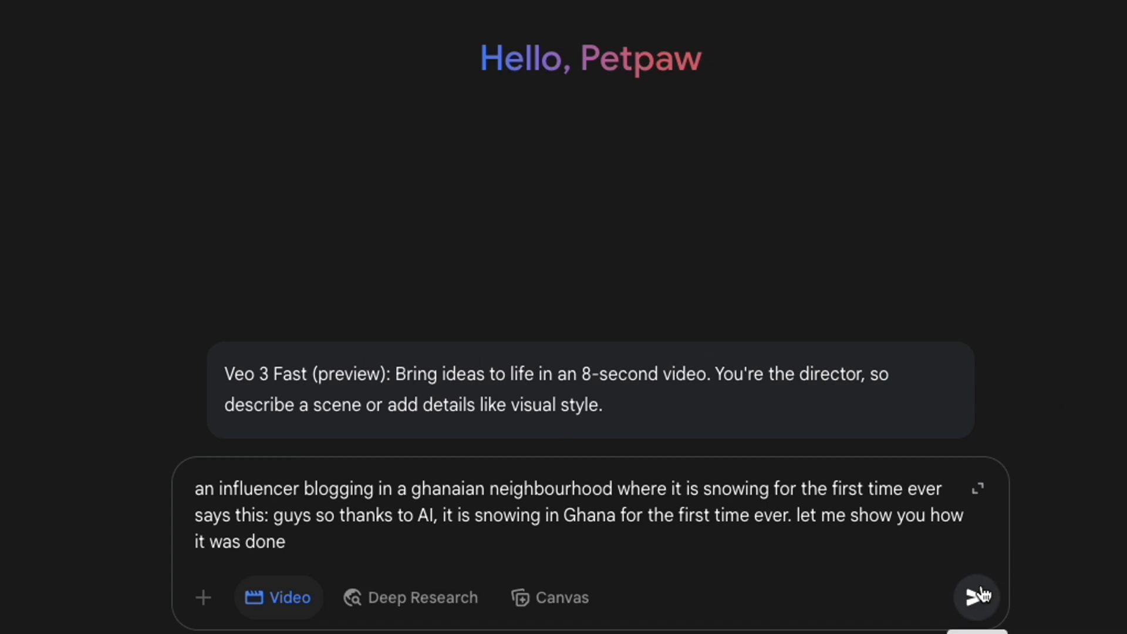
left_click(976, 596)
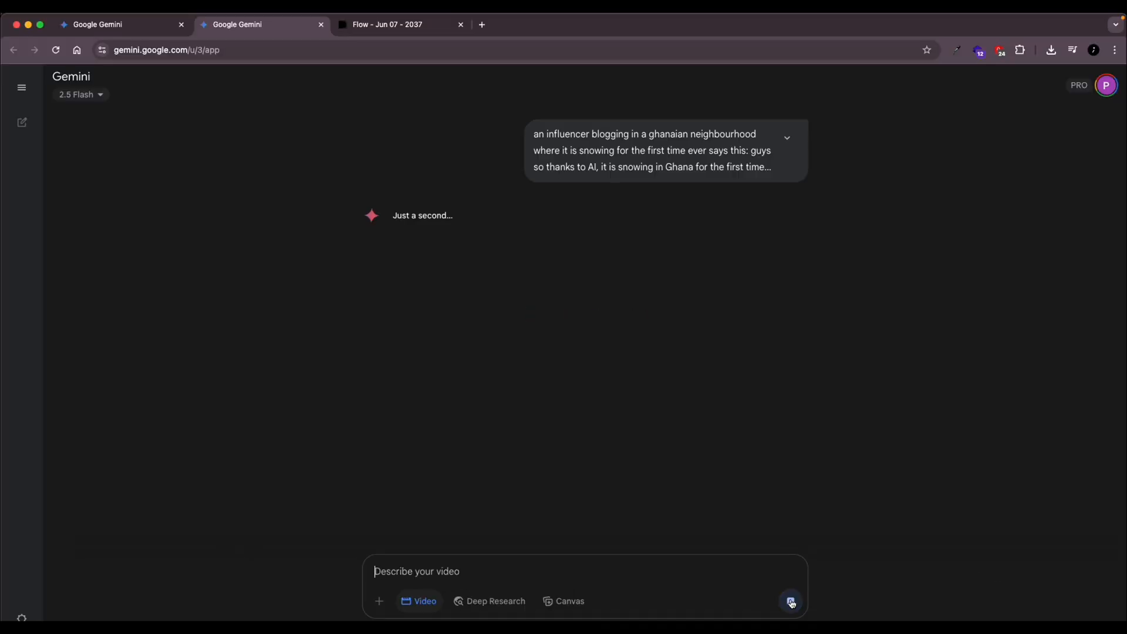
left_click(790, 601)
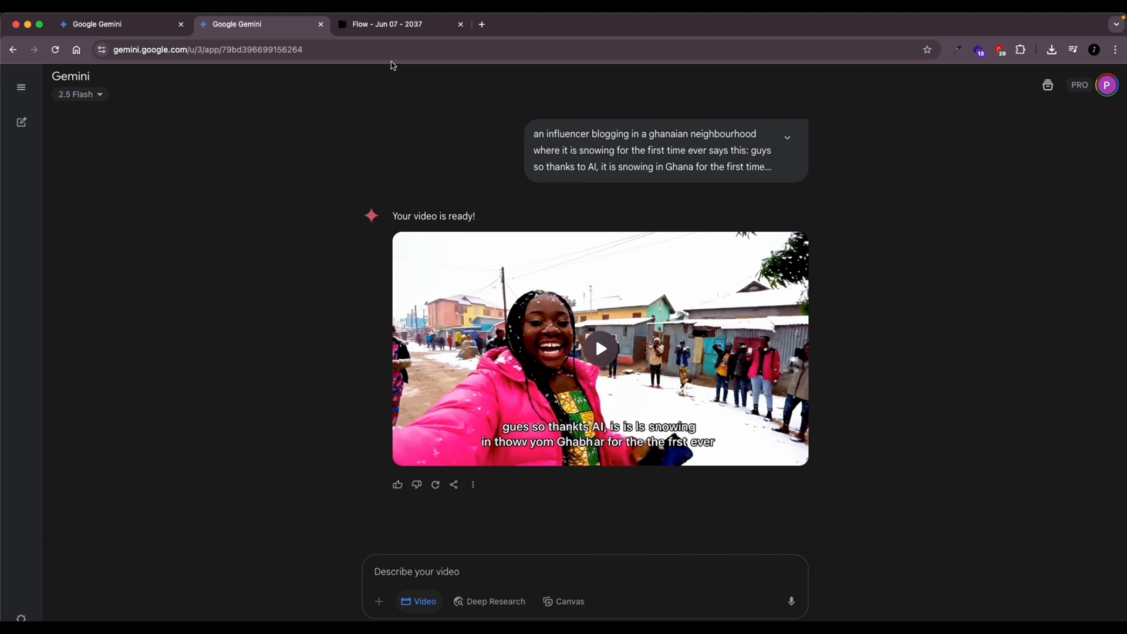
left_click(386, 23)
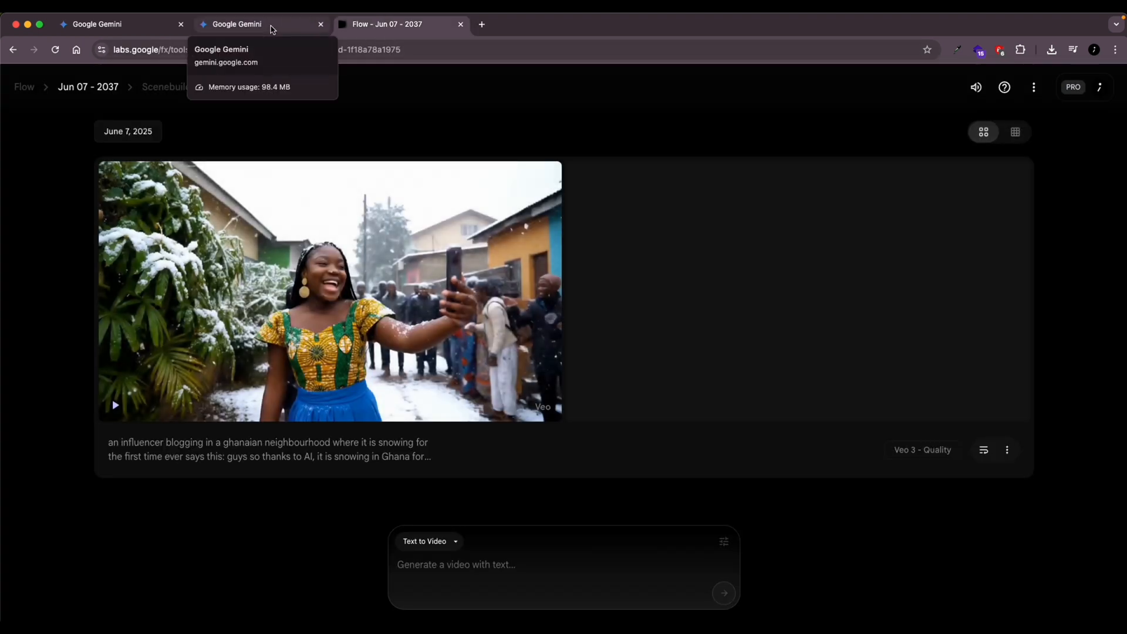
left_click(115, 405)
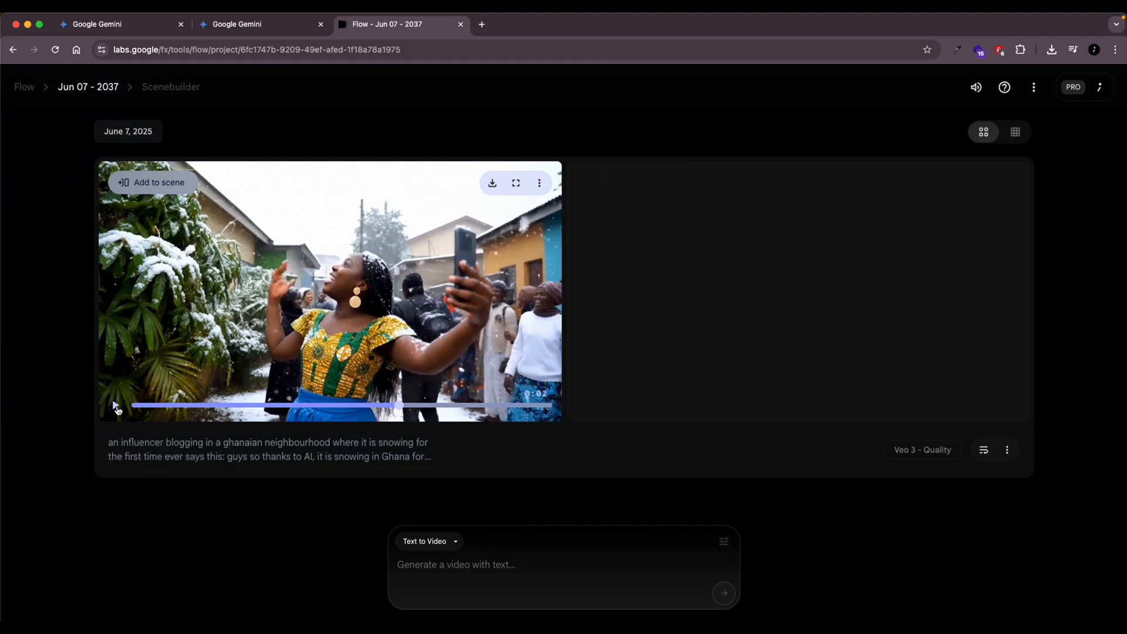
left_click(114, 406)
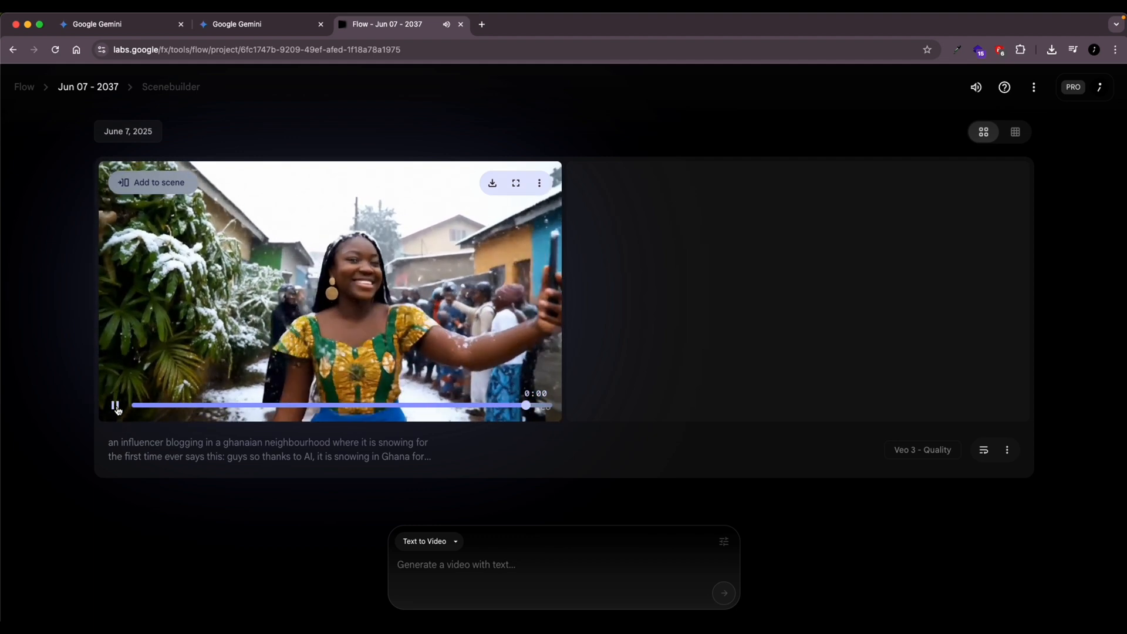
Add the snowy influencer clip to a new scene as its first shot.
left_click(114, 405)
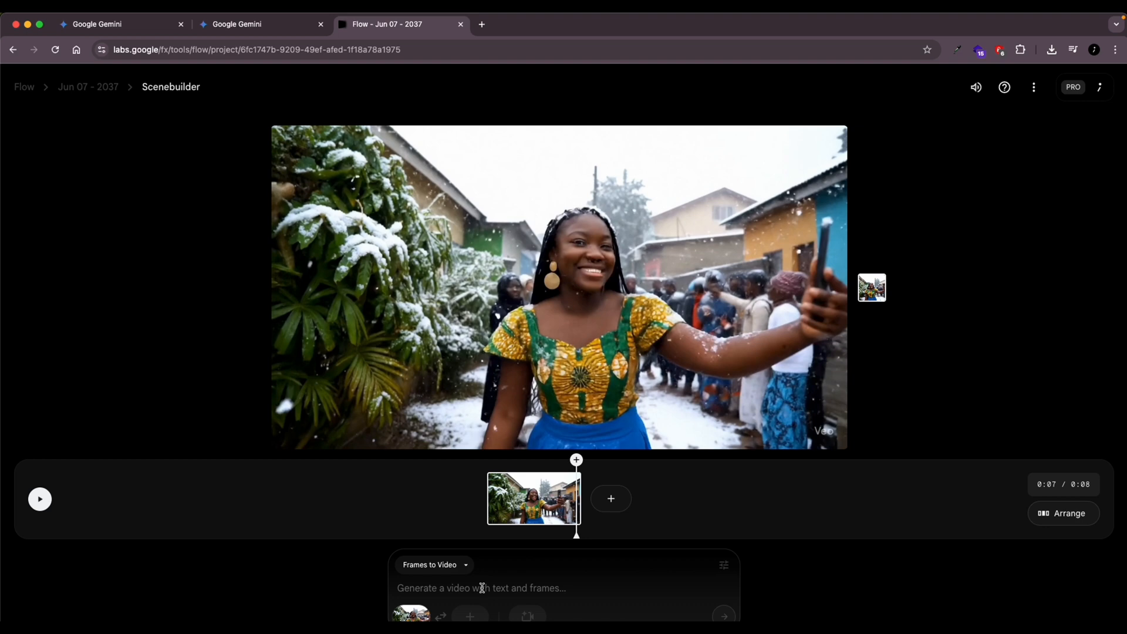
Generate a follow-on shot of the influencer asking community members their views.
type("an influencer blogging in a ghanaian neighbourhood where it is snowing for the first time ever says this: guys so thanks to AI, it is snowing in Ghana for the first time ever. let me show you how")
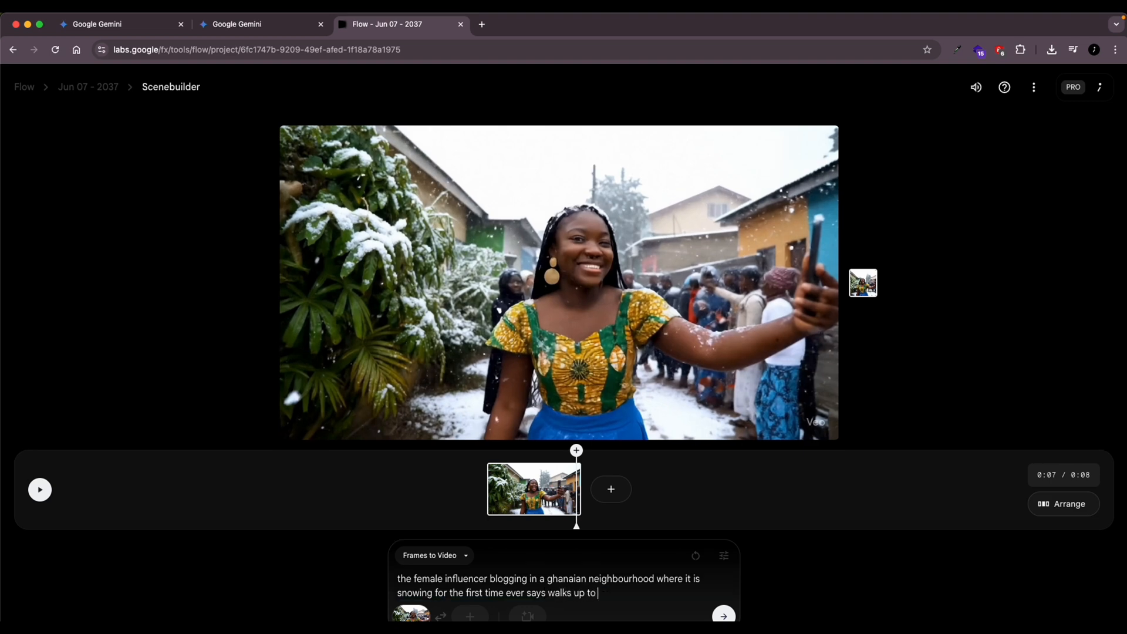
type("some of the people in the")
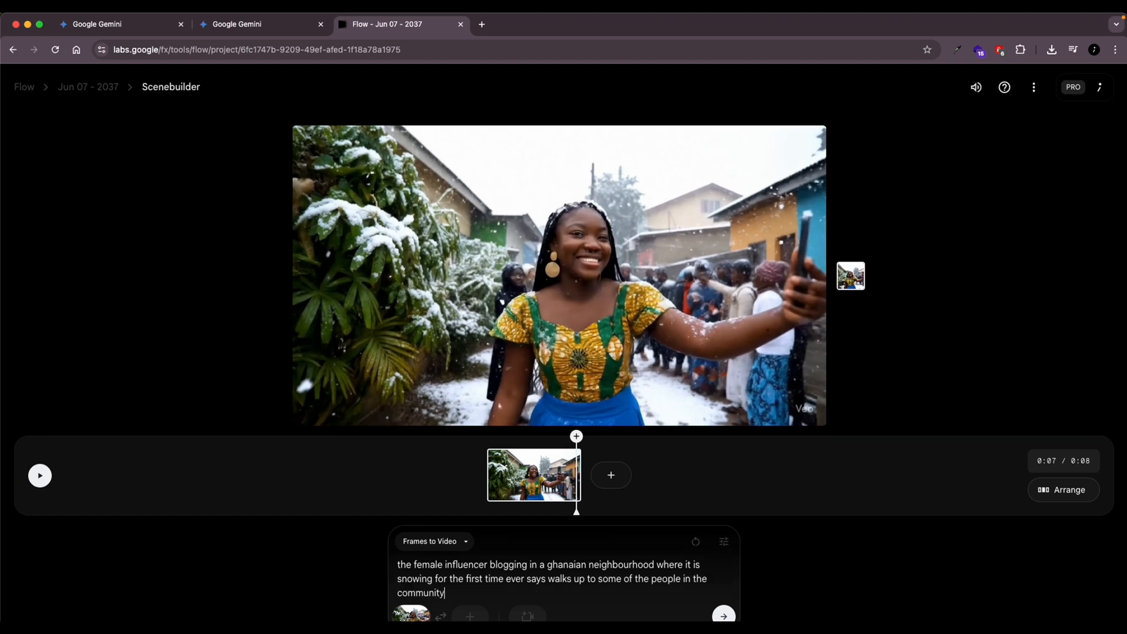
type("to ask them of")
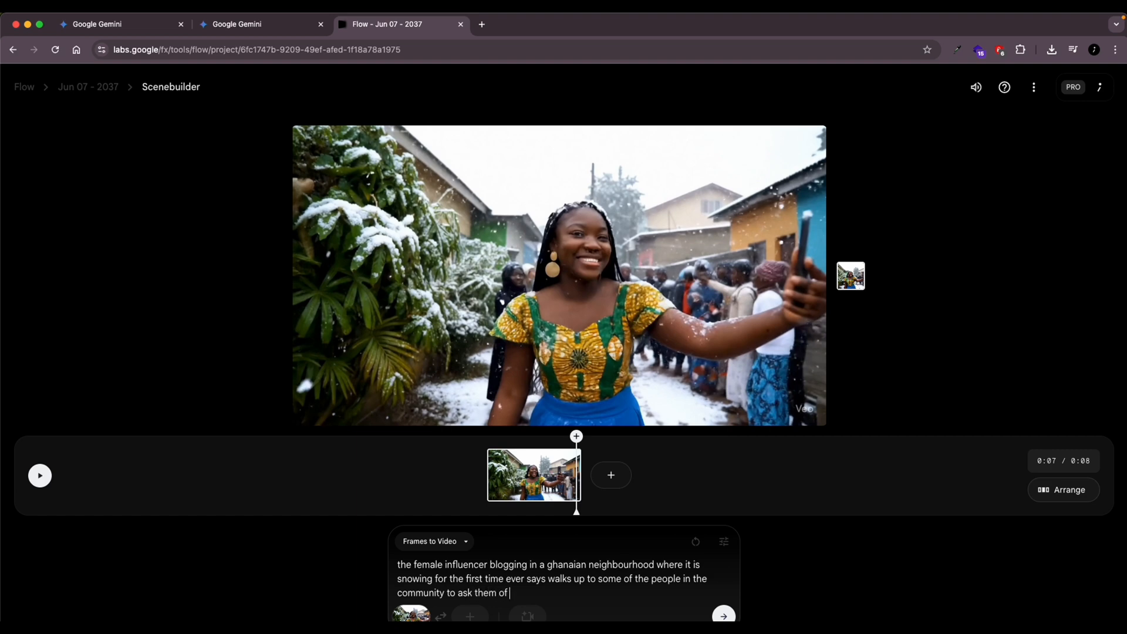
type("their o")
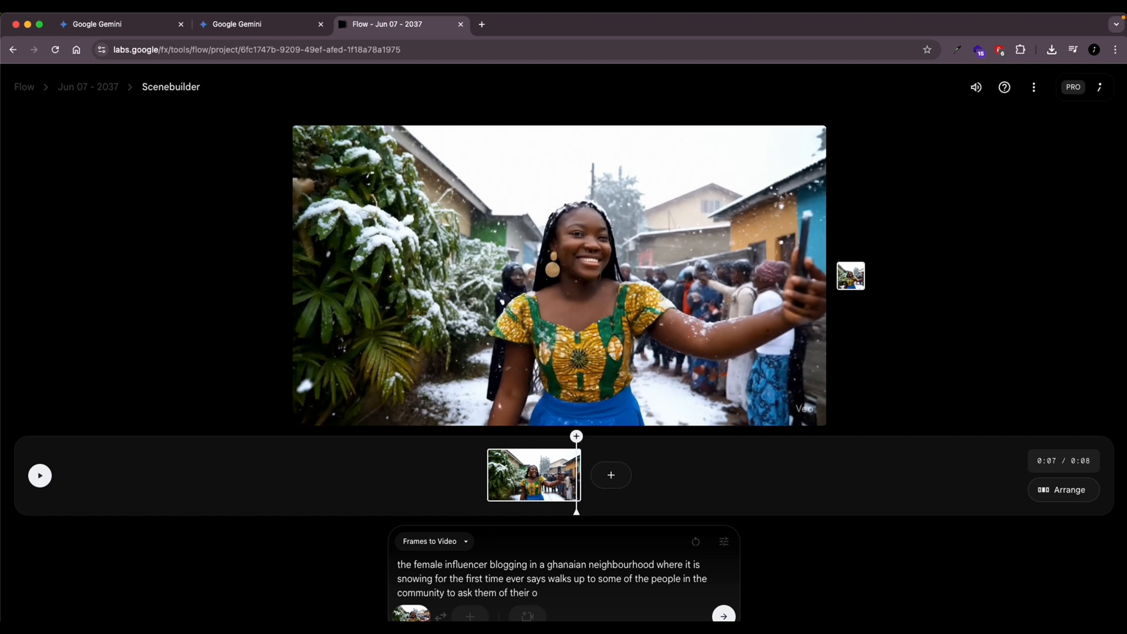
type("views")
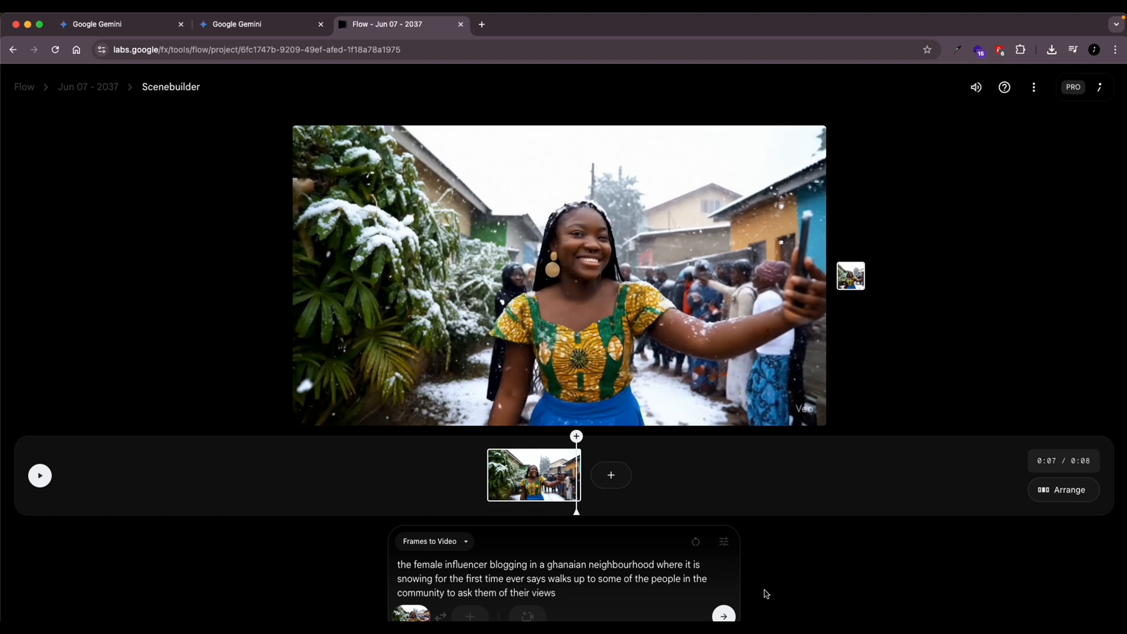
mouse_move(688, 580)
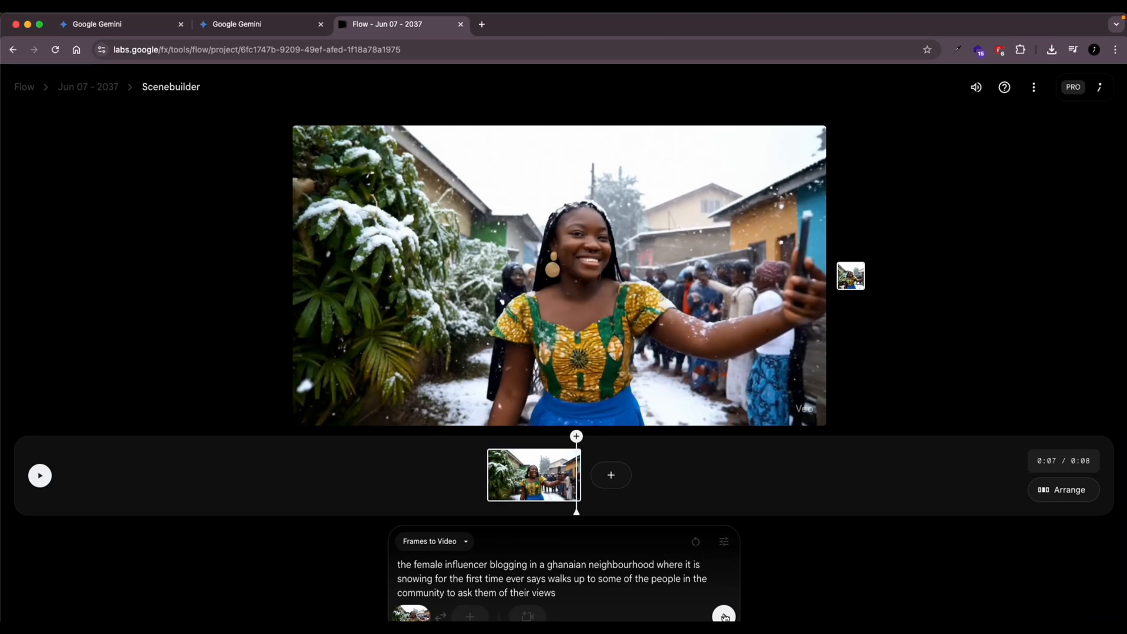
left_click(723, 616)
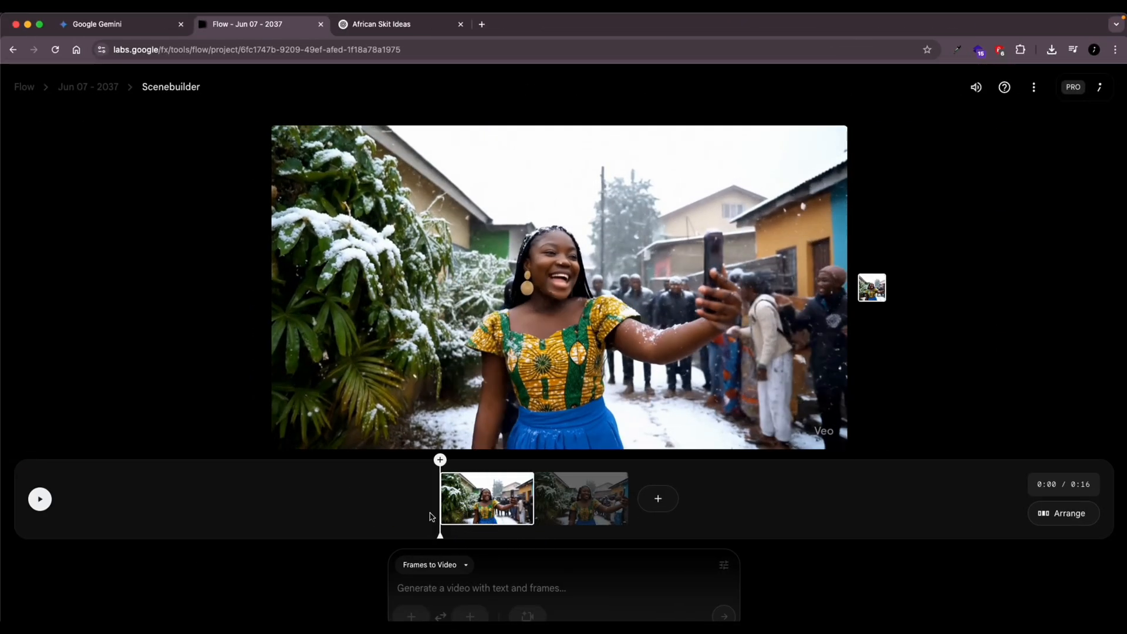
Play back the two-clip scene, stop it, and move to the scene's end.
left_click(40, 499)
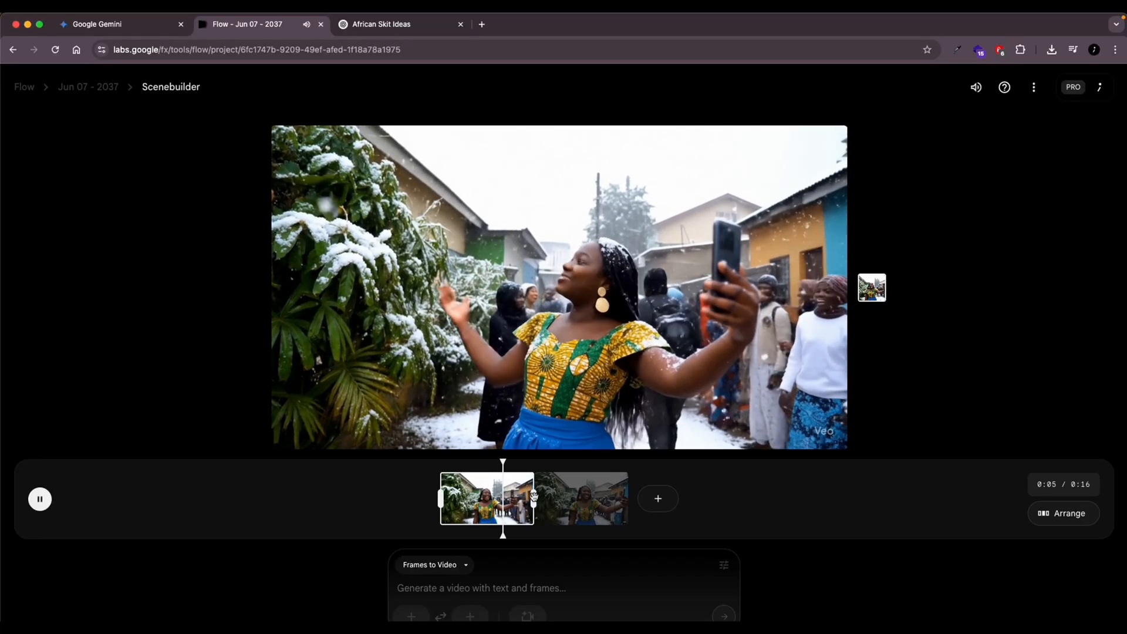
left_click(39, 499)
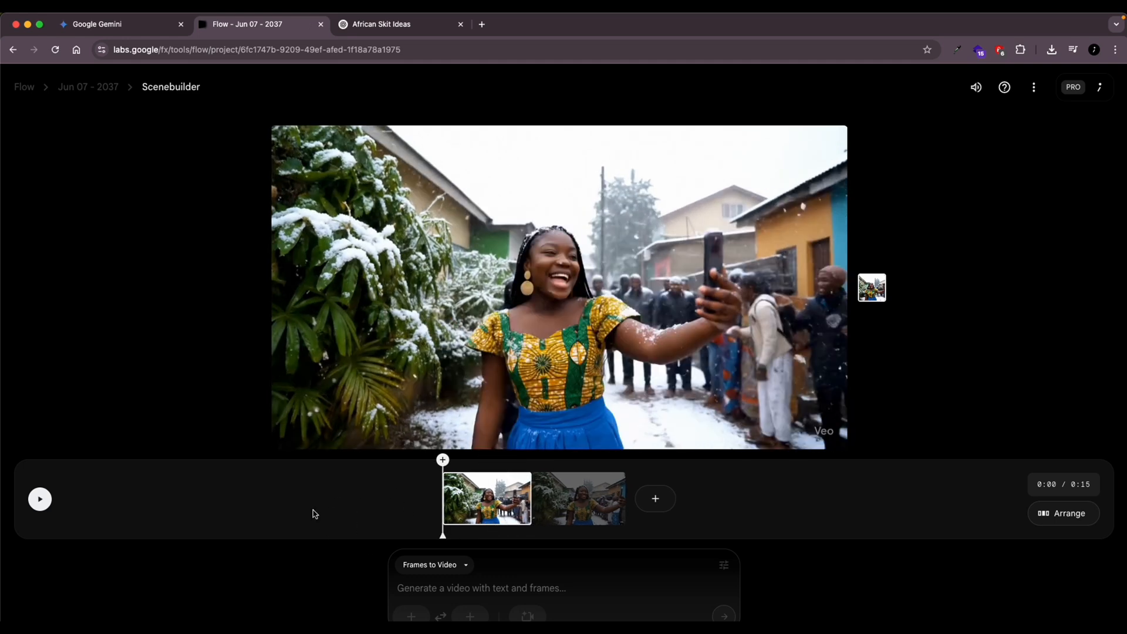
left_click(39, 499)
type("one of the ladies walks up to the female influencer and says: I am so happy that")
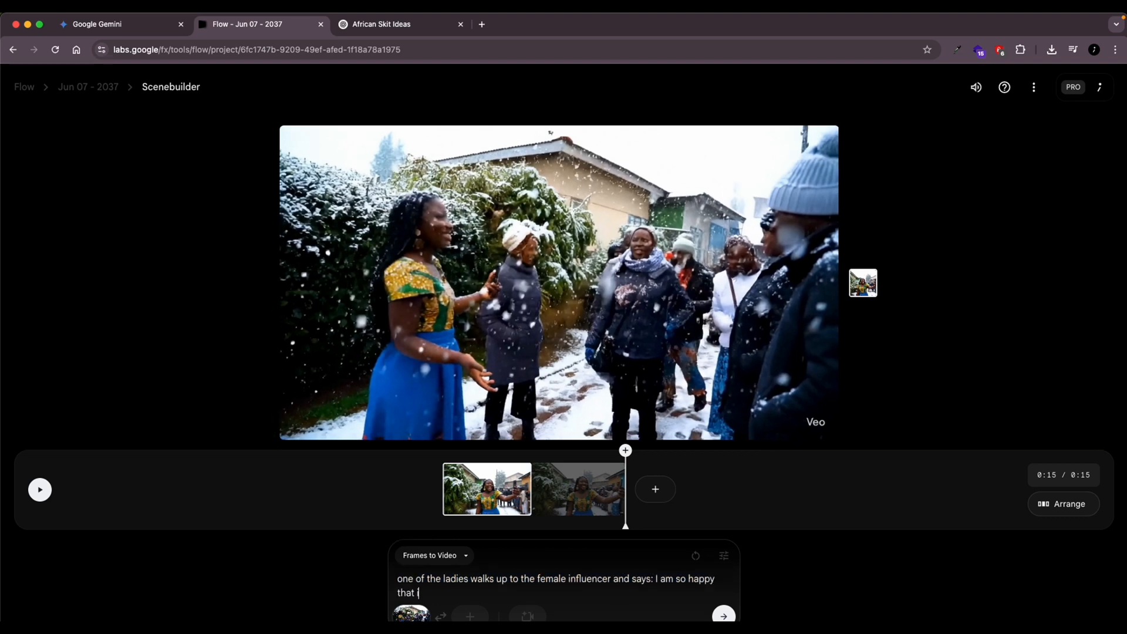
Prompt a lady saying she's happy to see snow in her lifetime, then export the scene.
type("ge")
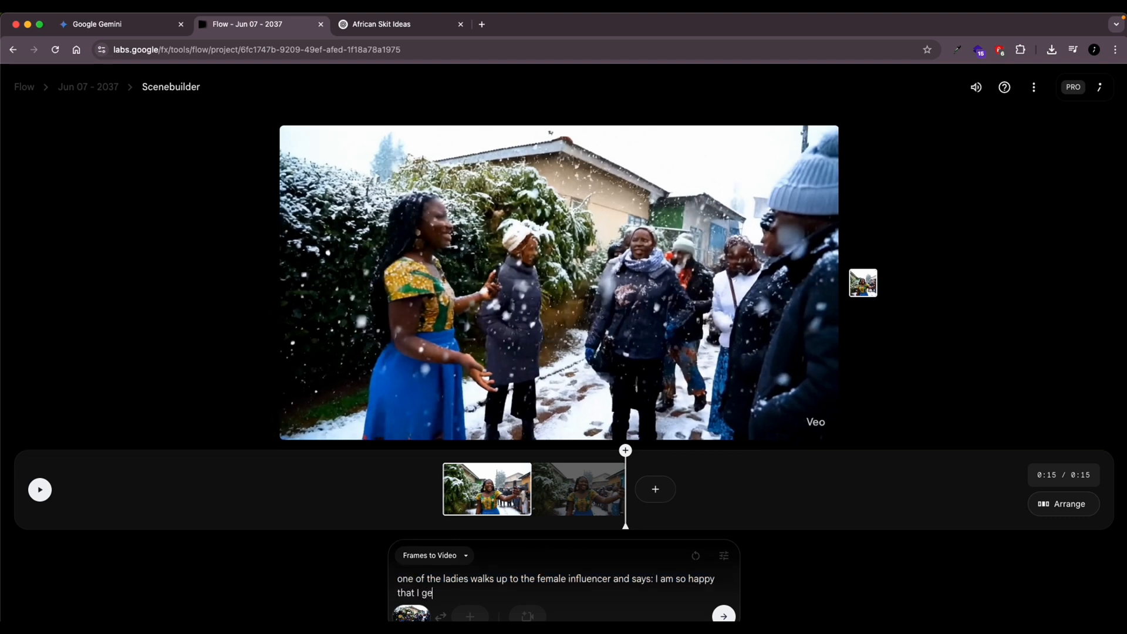
type("t to see it sn")
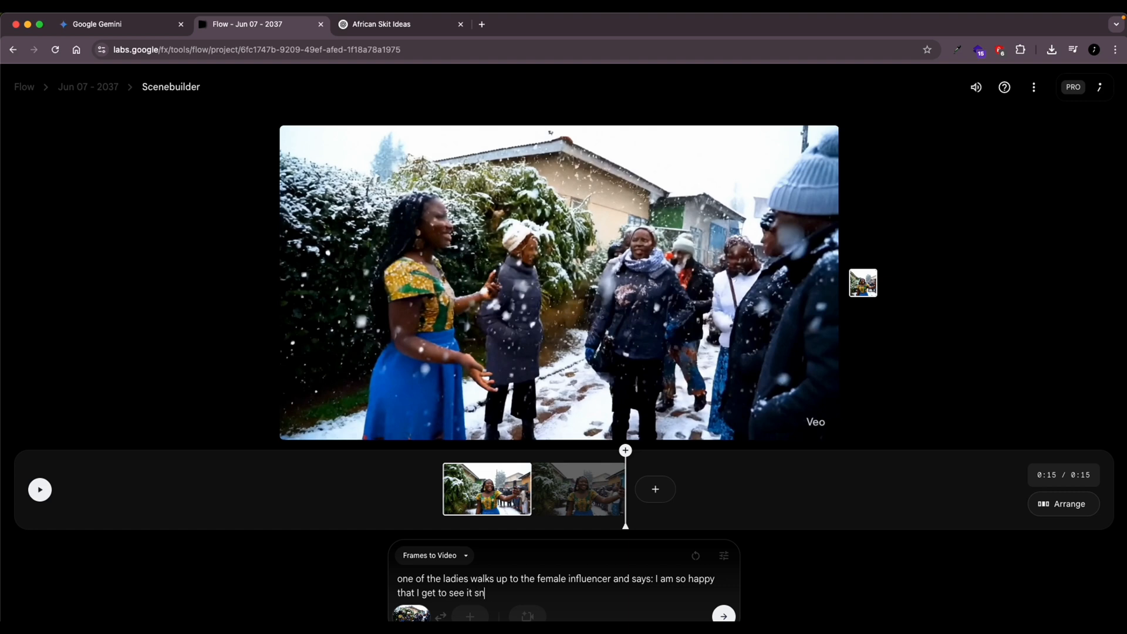
type("ow here in")
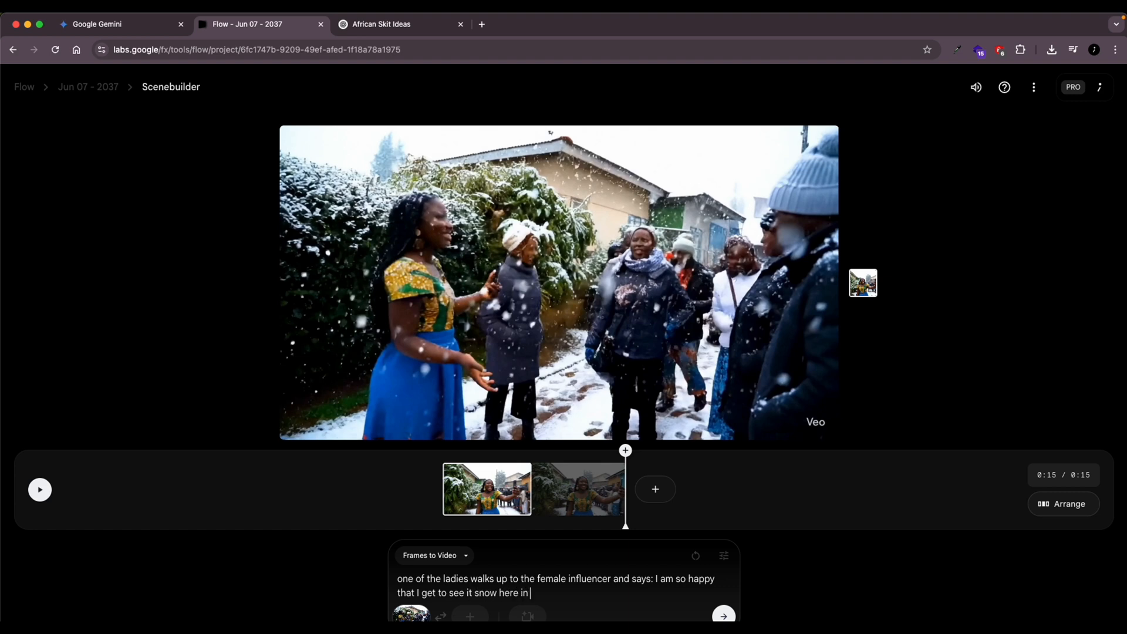
type("my life tim")
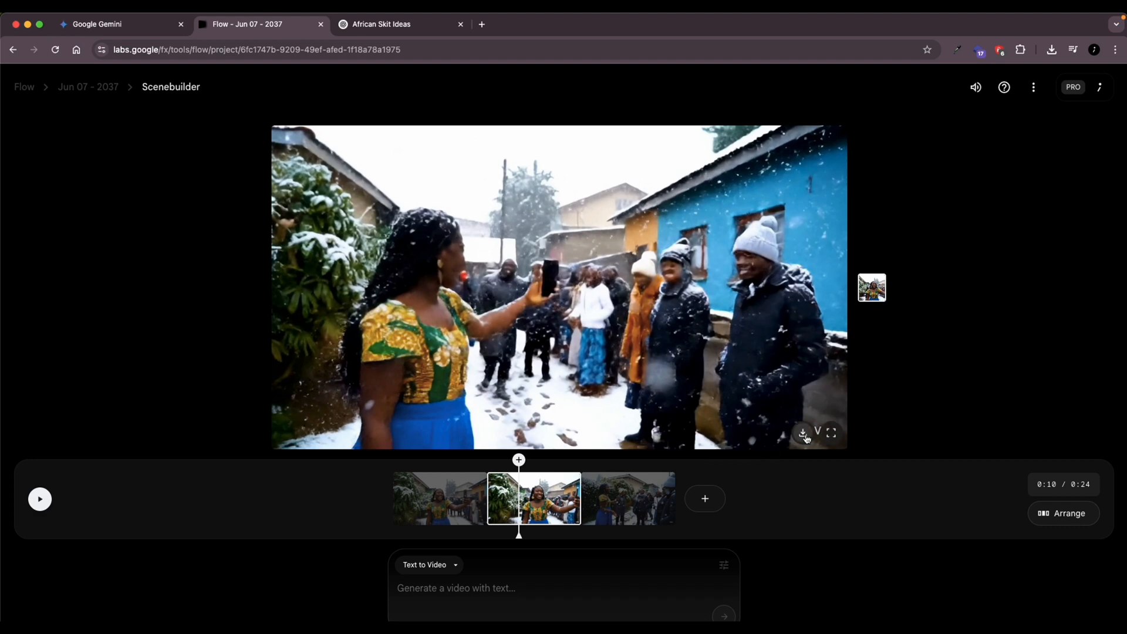
left_click(803, 433)
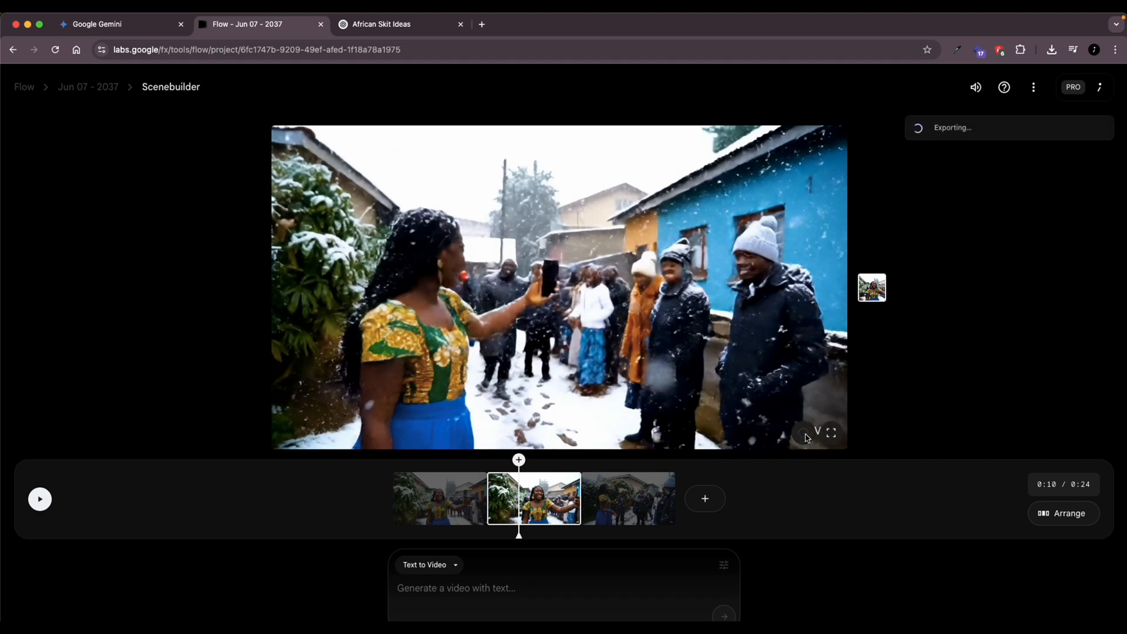